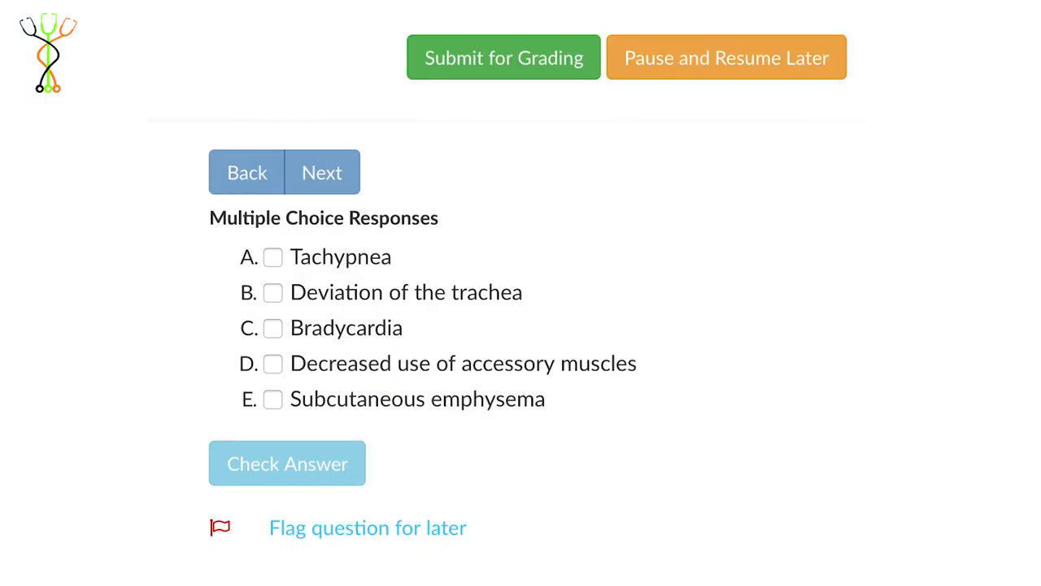
# - Check option A, Tachypnea, as a finding
pyautogui.click(273, 257)
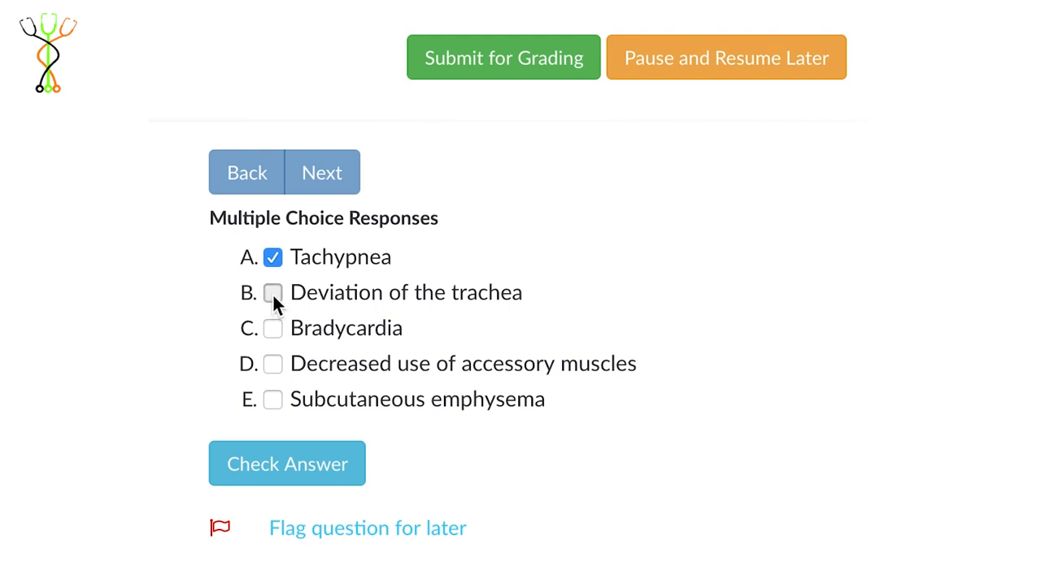
pyautogui.click(272, 291)
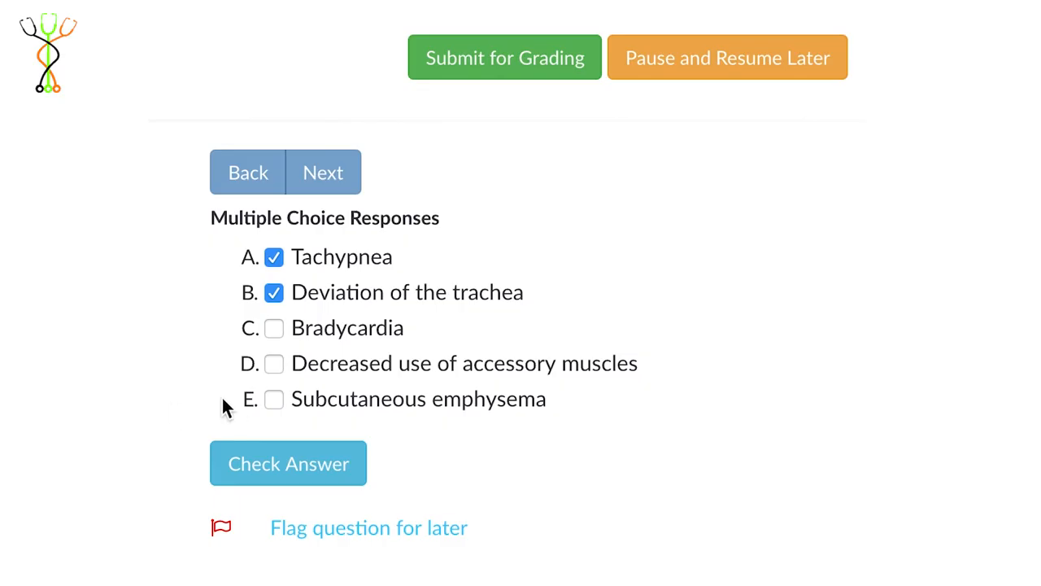
# - Check E, Subcutaneous emphysema, and submit the three findings for grading
pyautogui.click(274, 399)
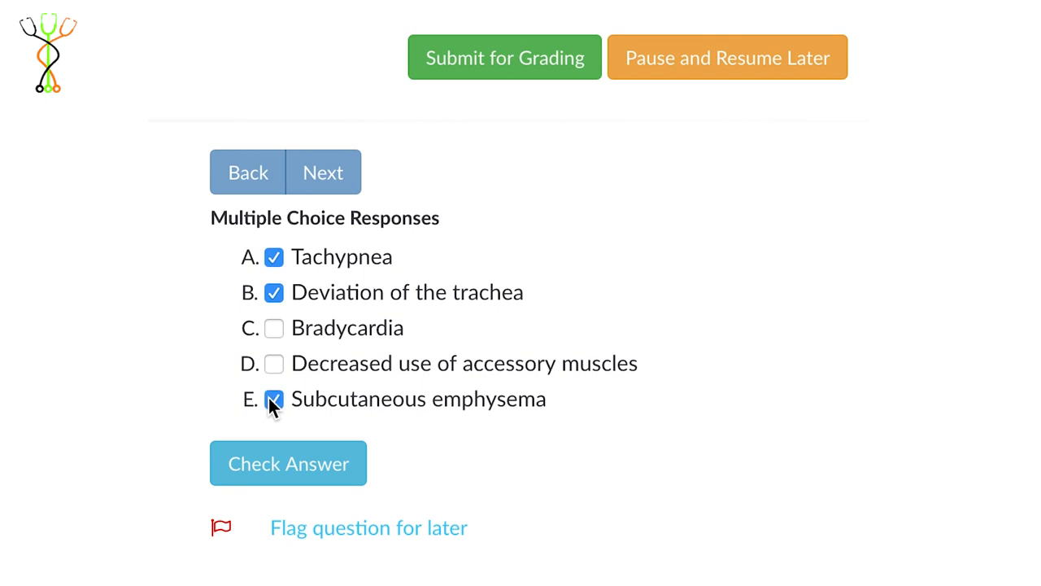
pyautogui.moveTo(281, 480)
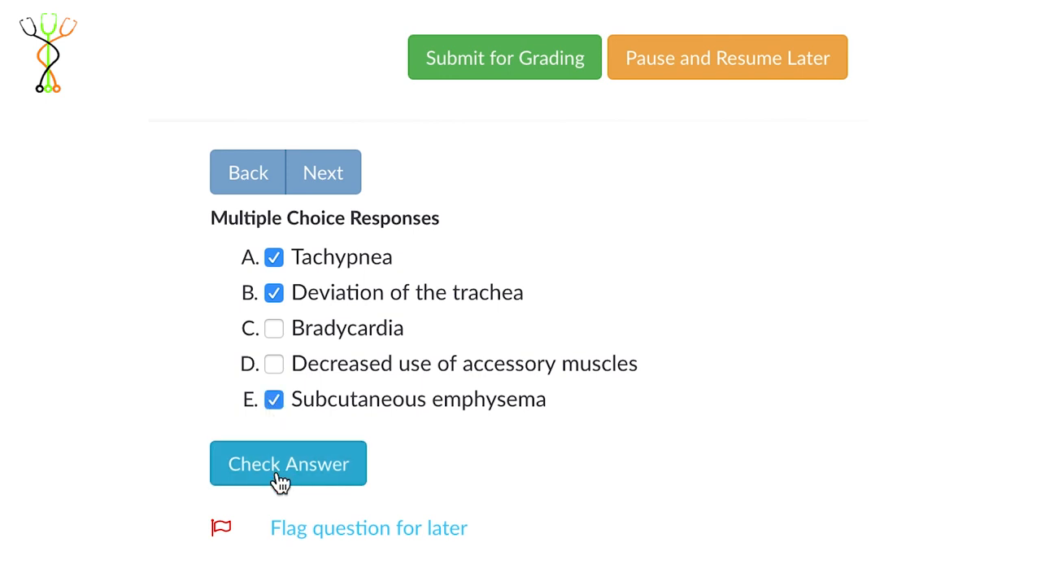
pyautogui.click(288, 463)
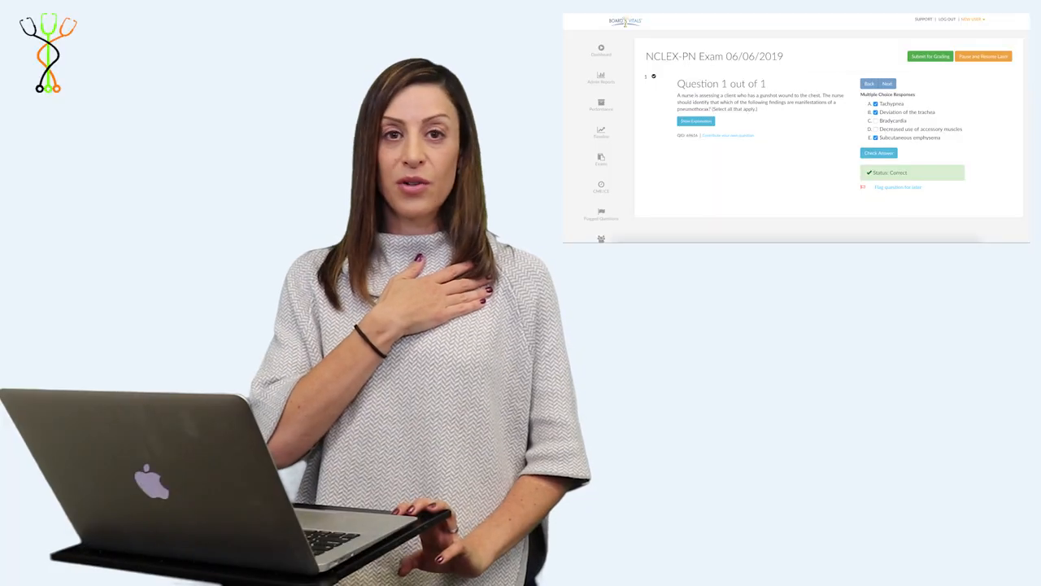